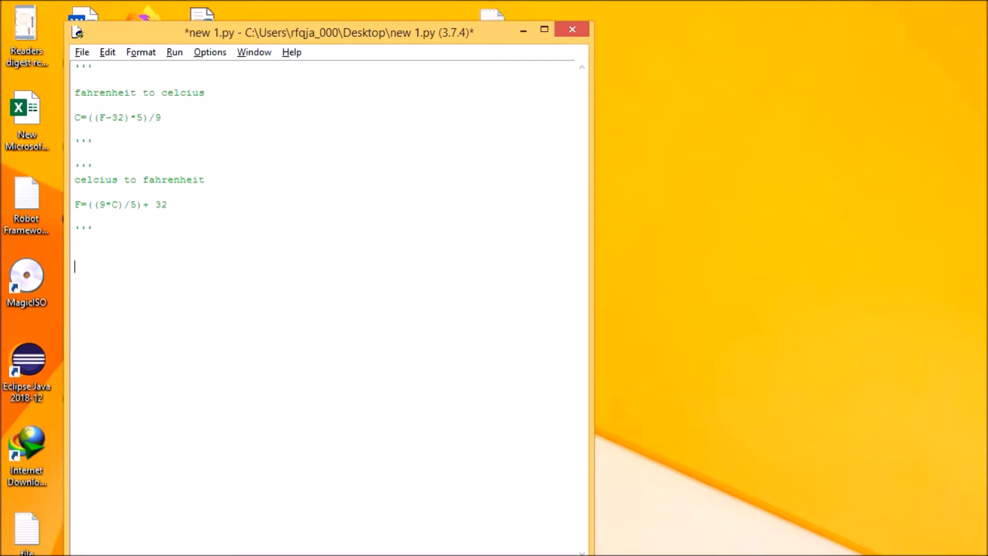
mouse_move(419, 365)
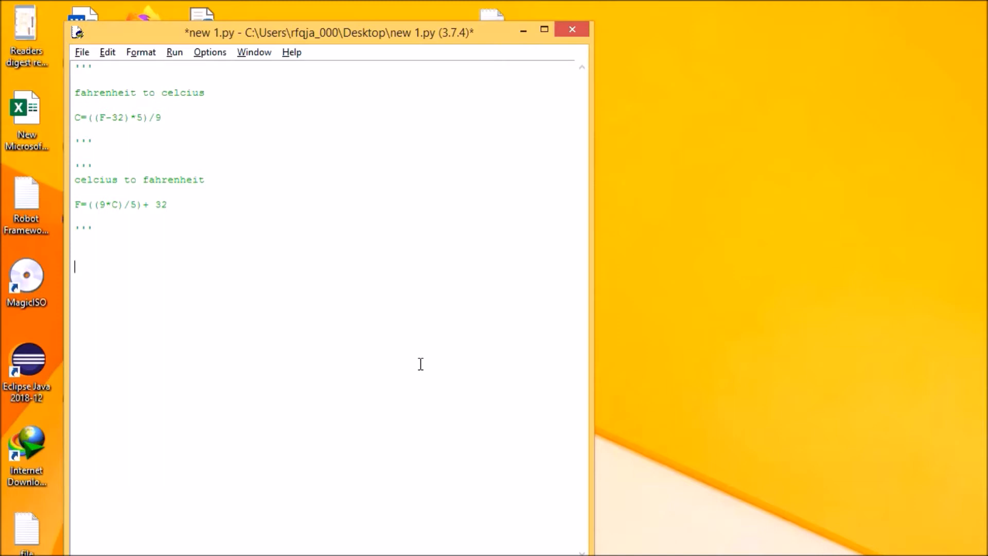
mouse_move(133, 279)
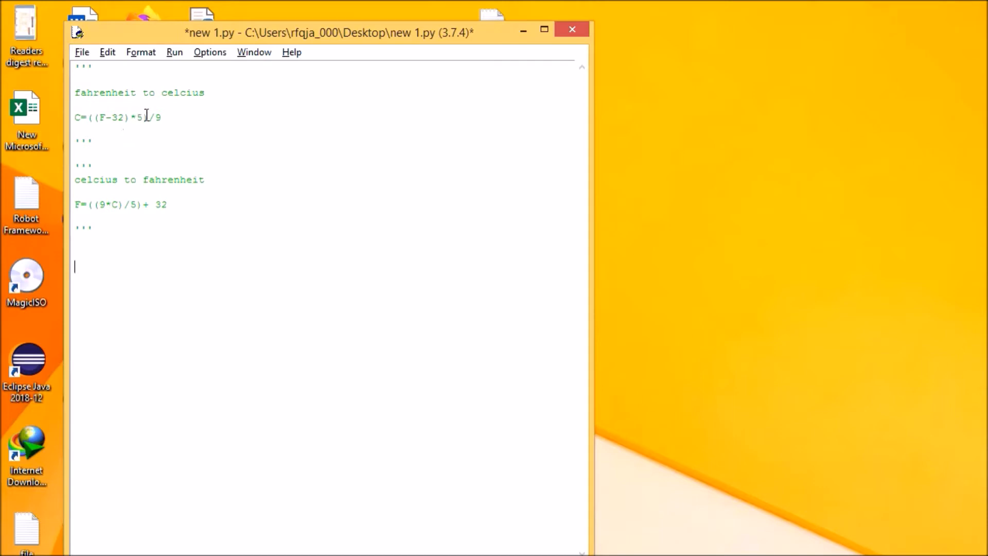
mouse_move(105, 180)
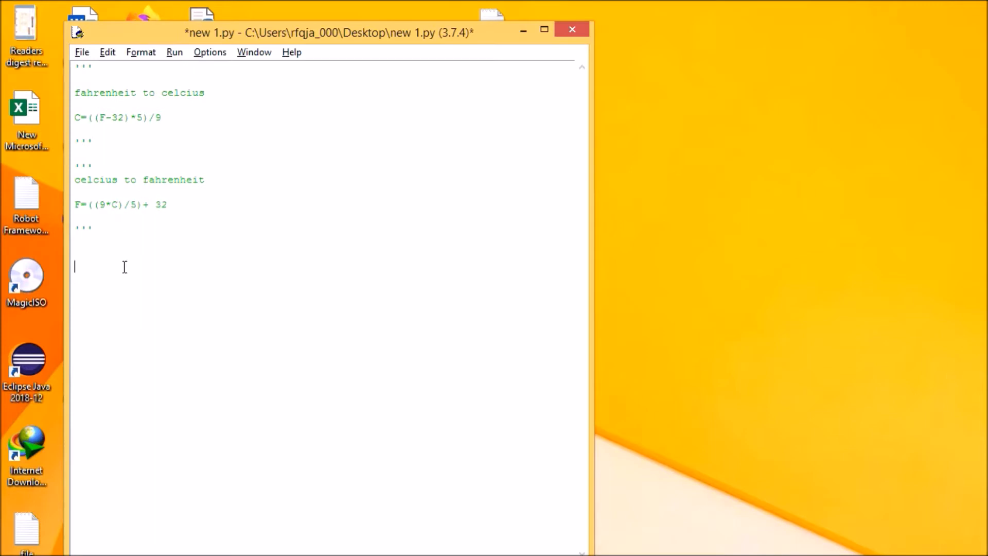
mouse_move(126, 271)
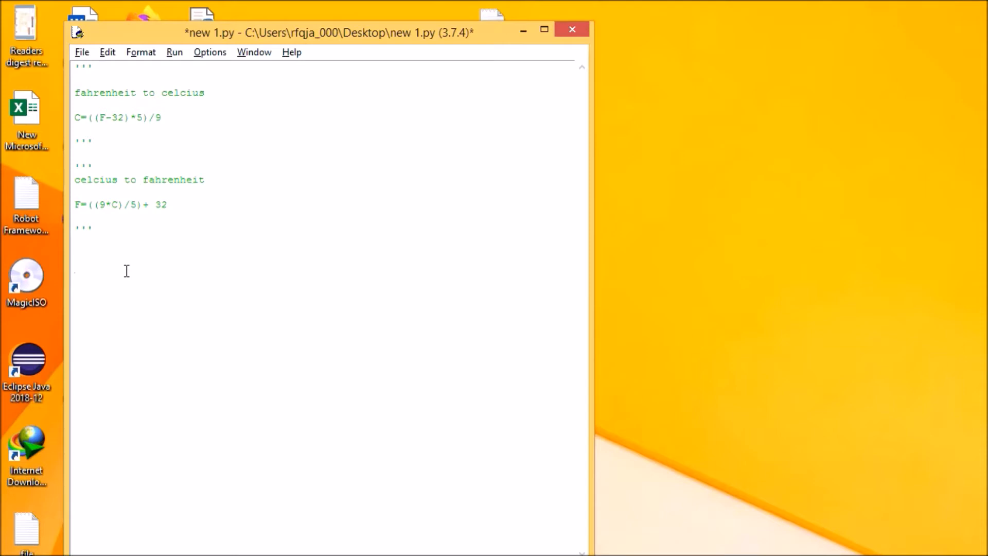
Write F = int(input("Enter the temperature in fahrenheit: ")) and start a new line below.
type("F =")
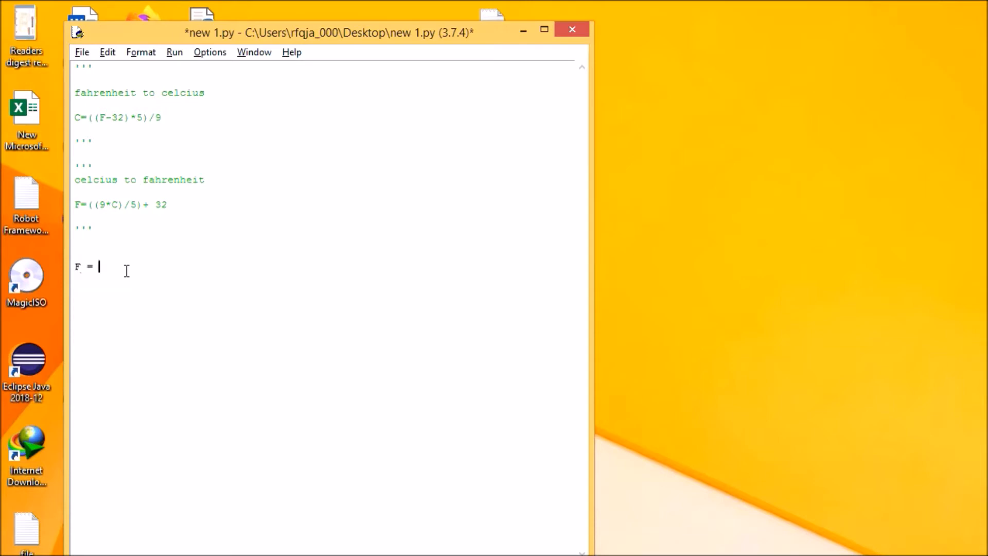
type("12")
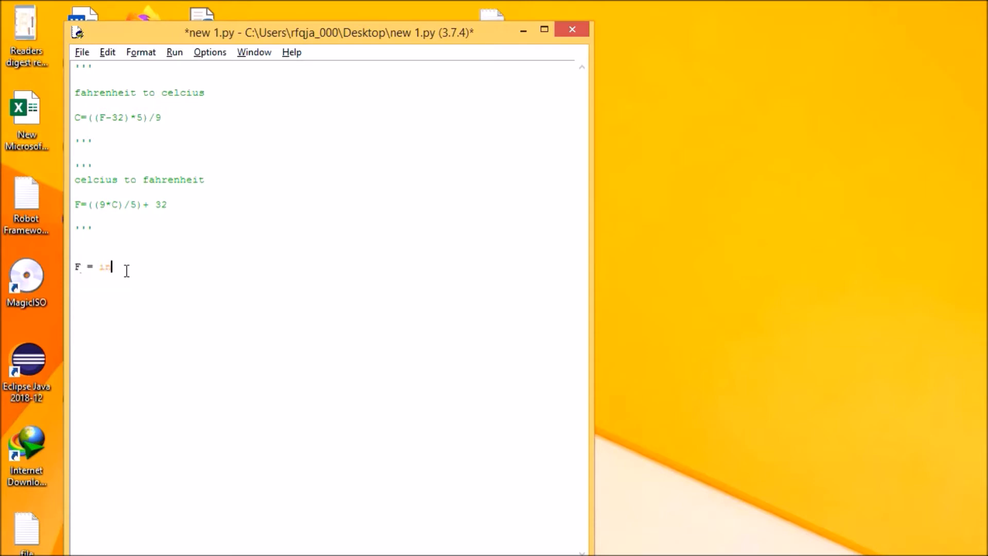
type("int")
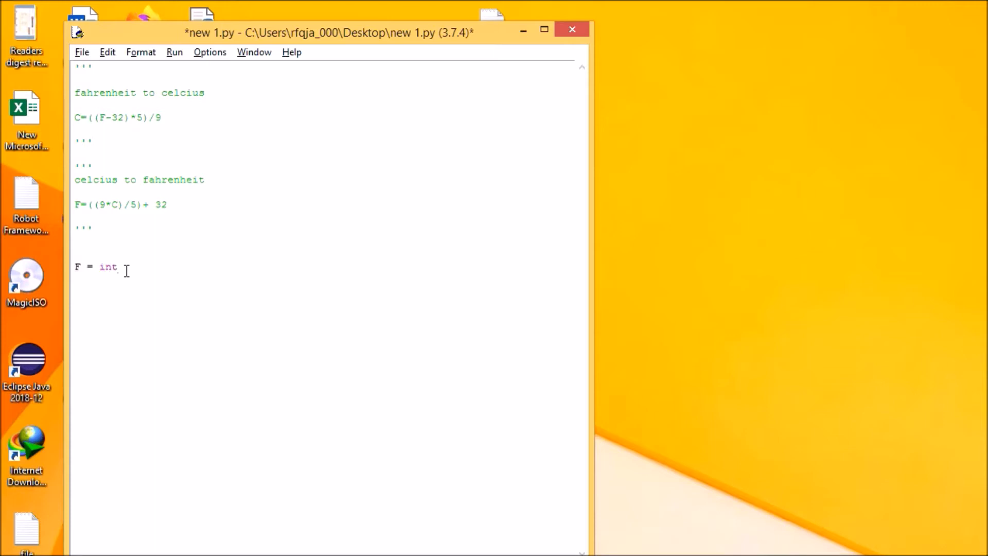
type("(inoput")
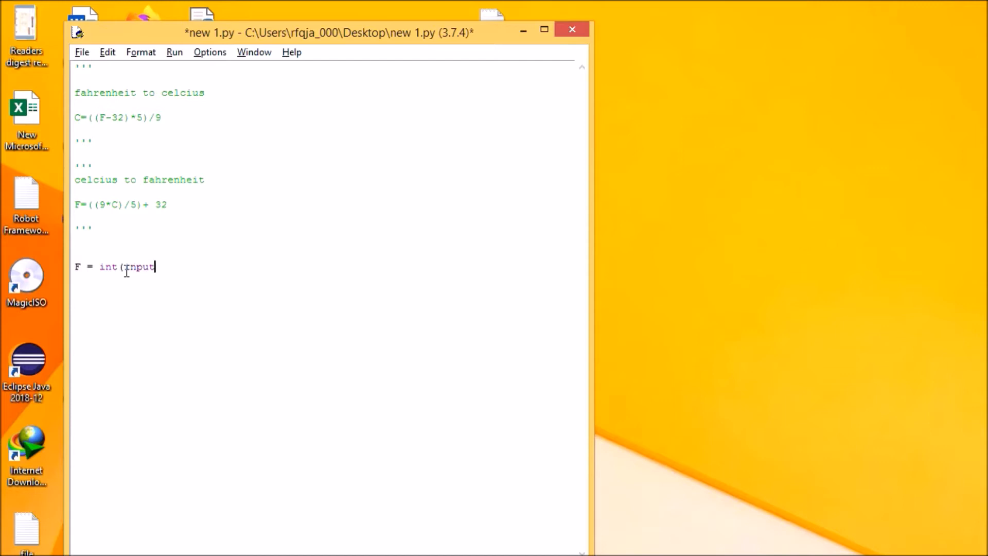
type("(\"En")
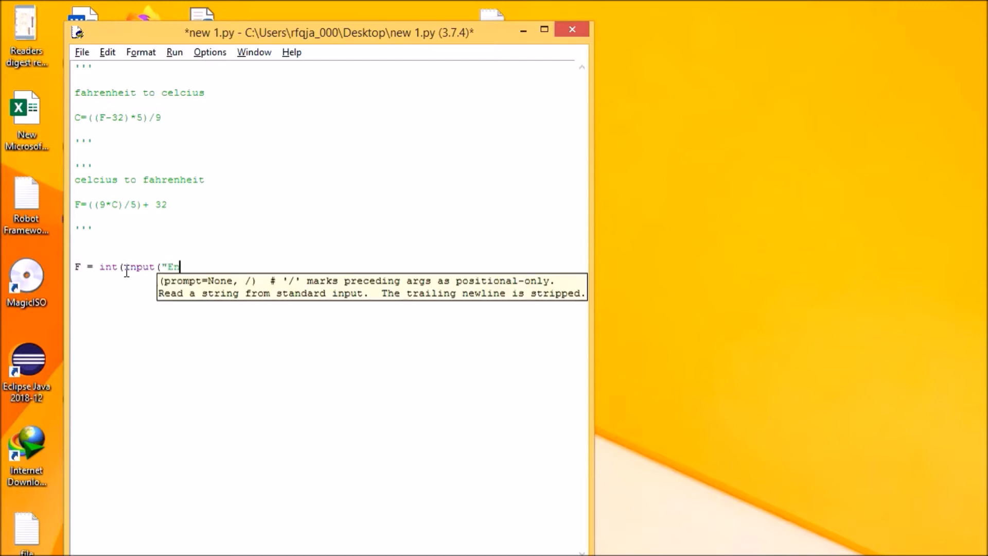
type("ter the tempe")
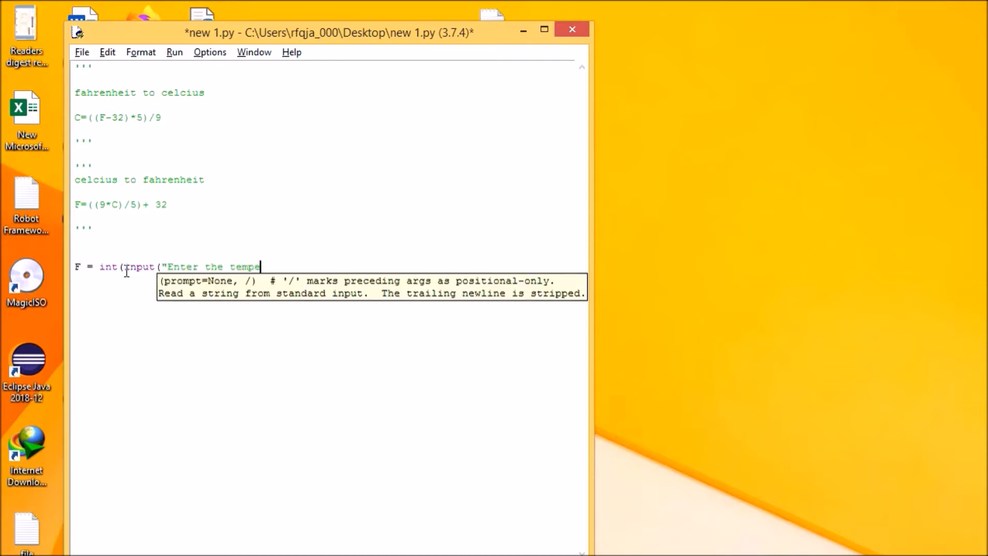
type("rature in")
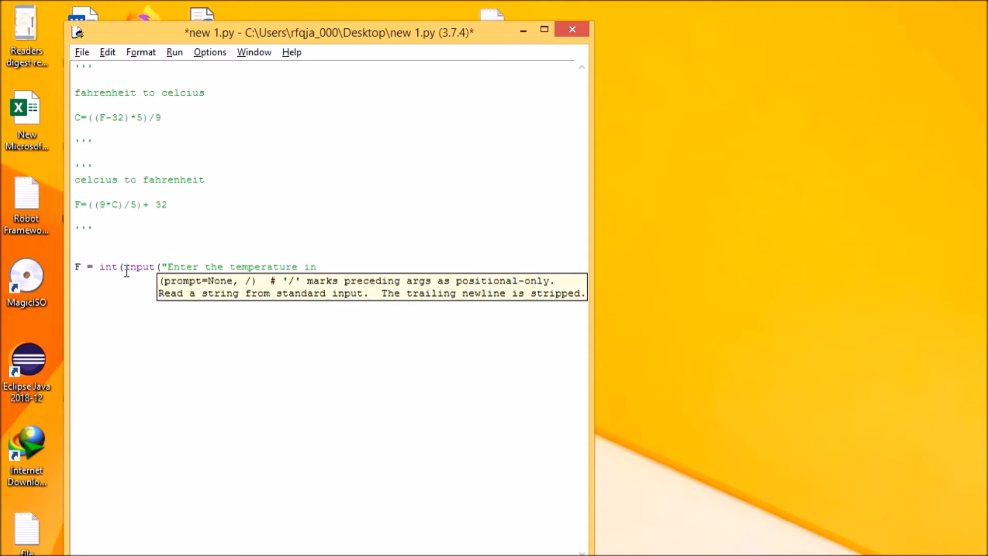
type("fah")
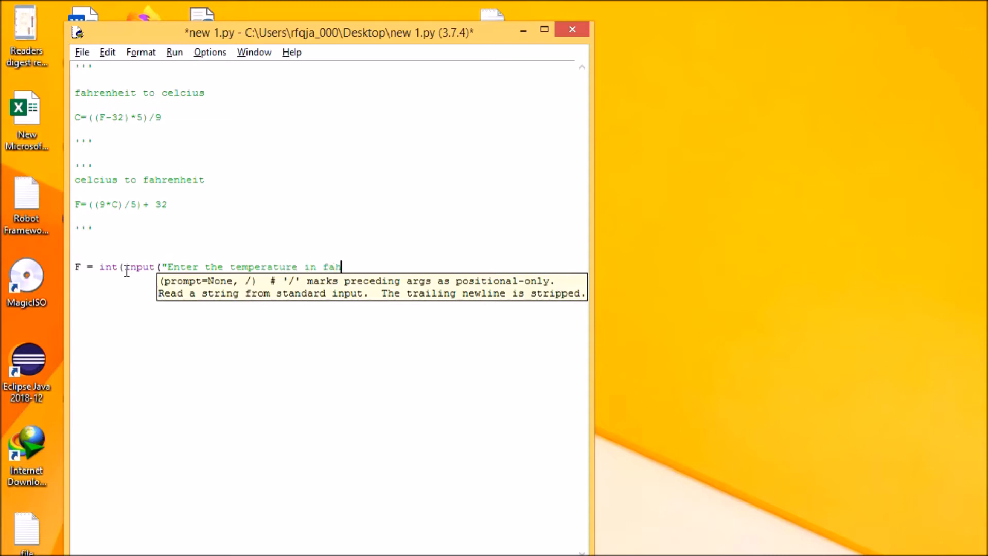
type("renheit")
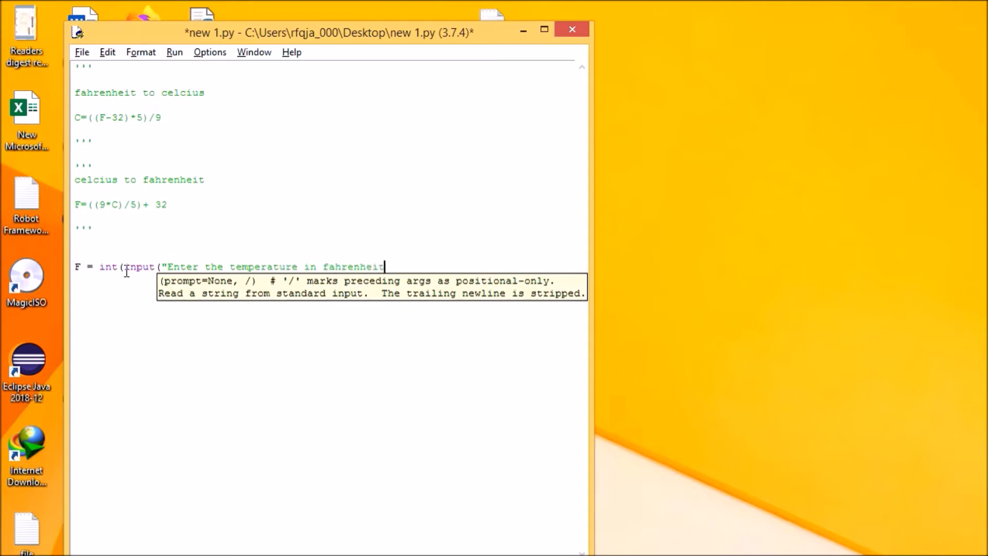
type(": \")")
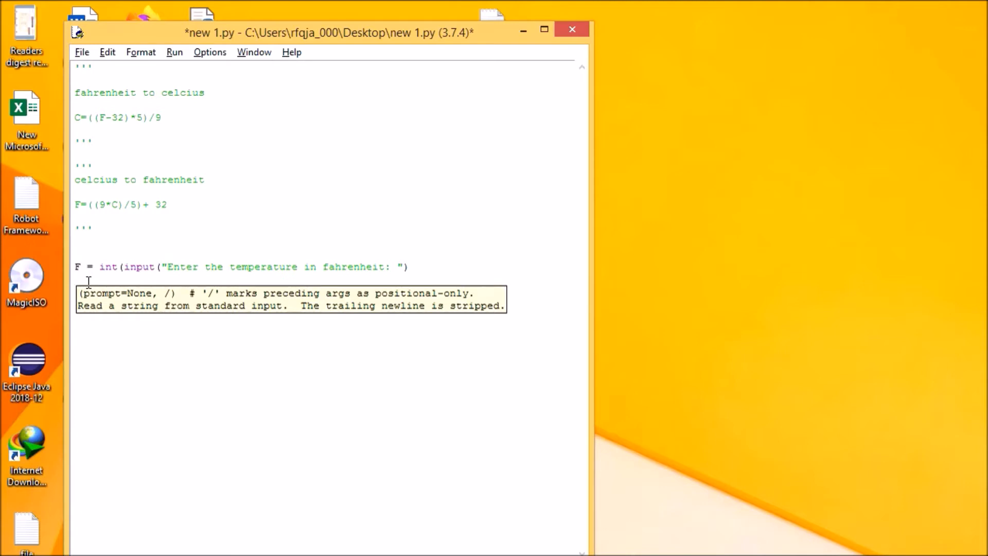
key("enter")
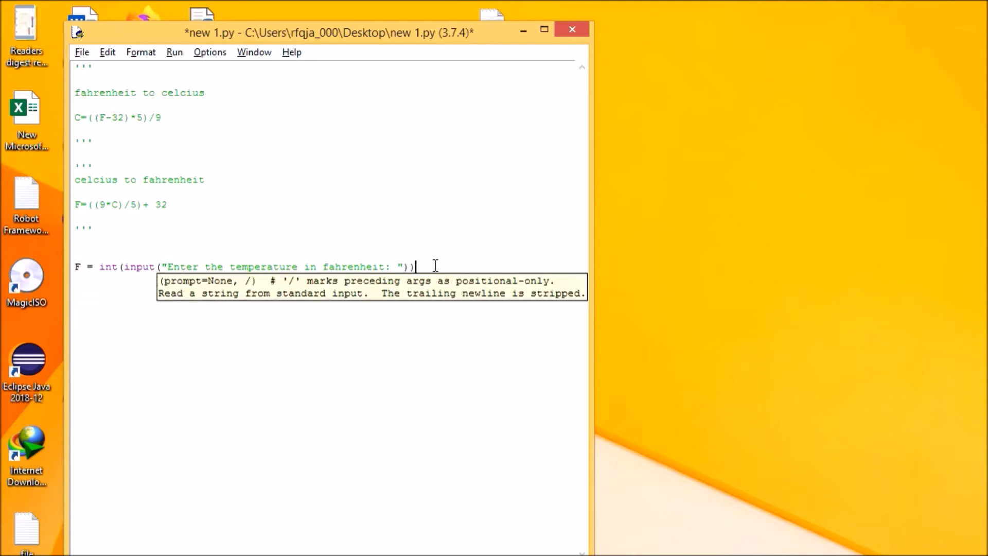
key("enter")
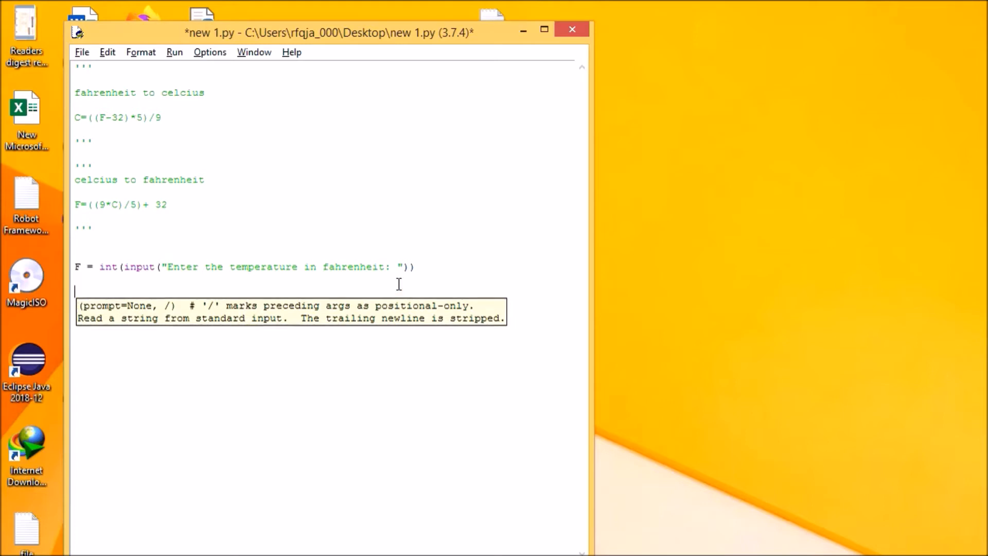
Write the conversion line C =((F-32)*5)/9 below the input statement.
type("c")
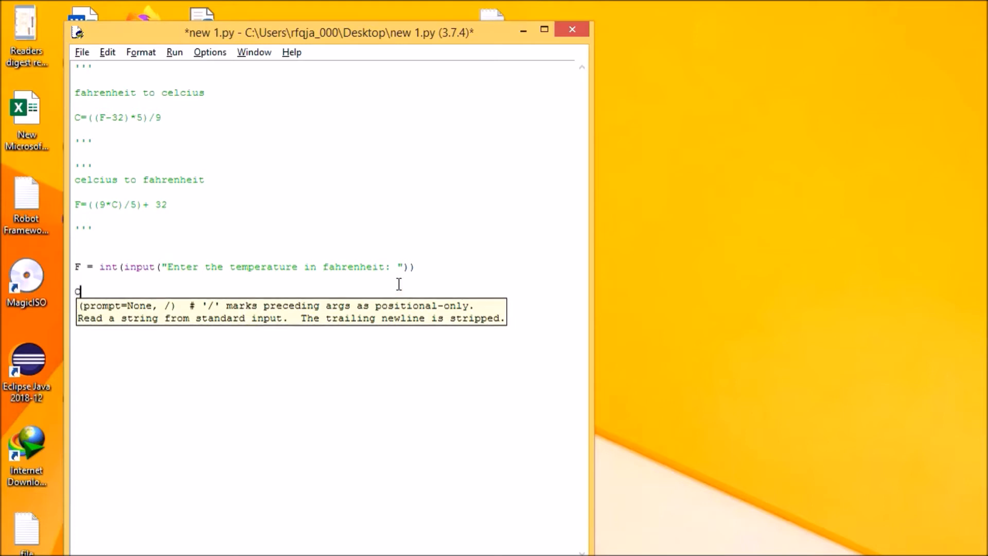
type("=((")
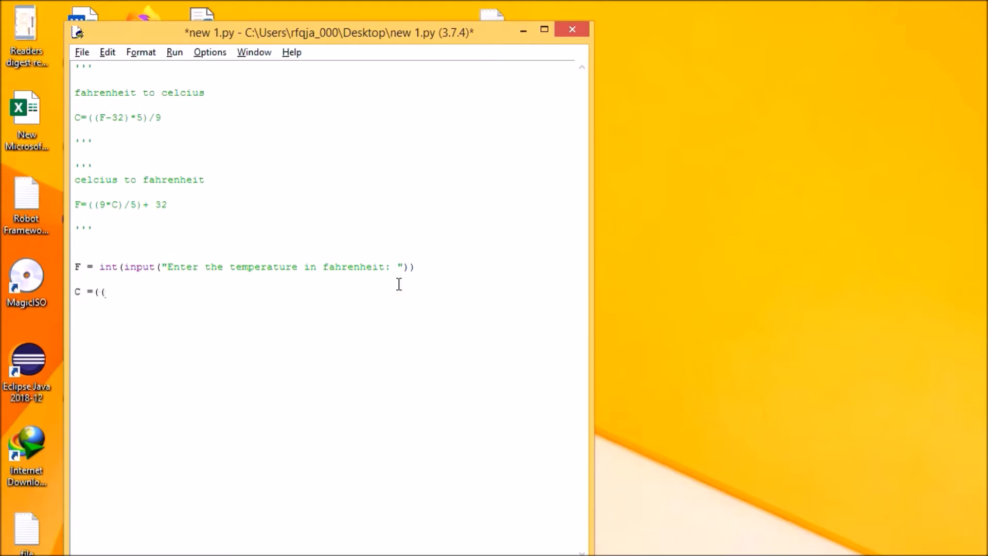
type("F-32")
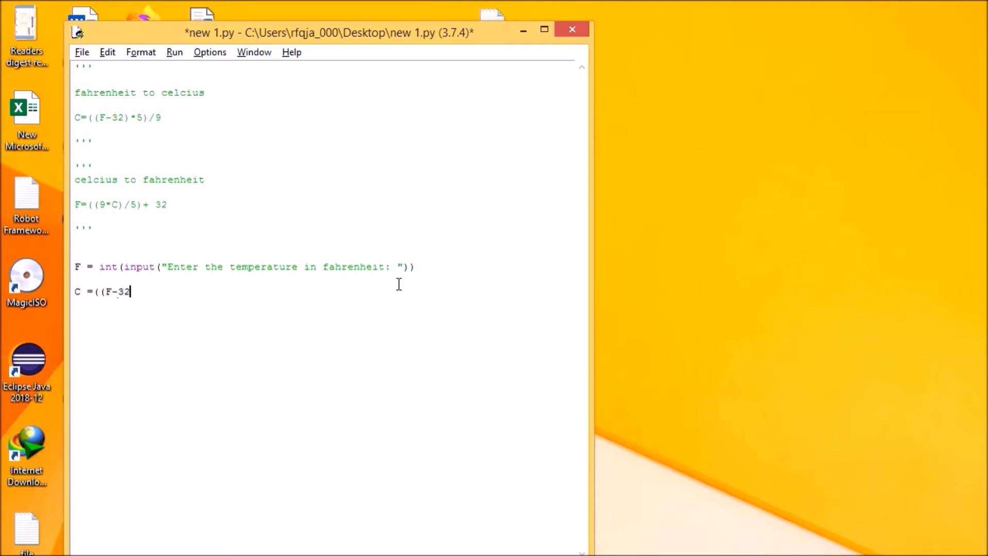
type(")*5")
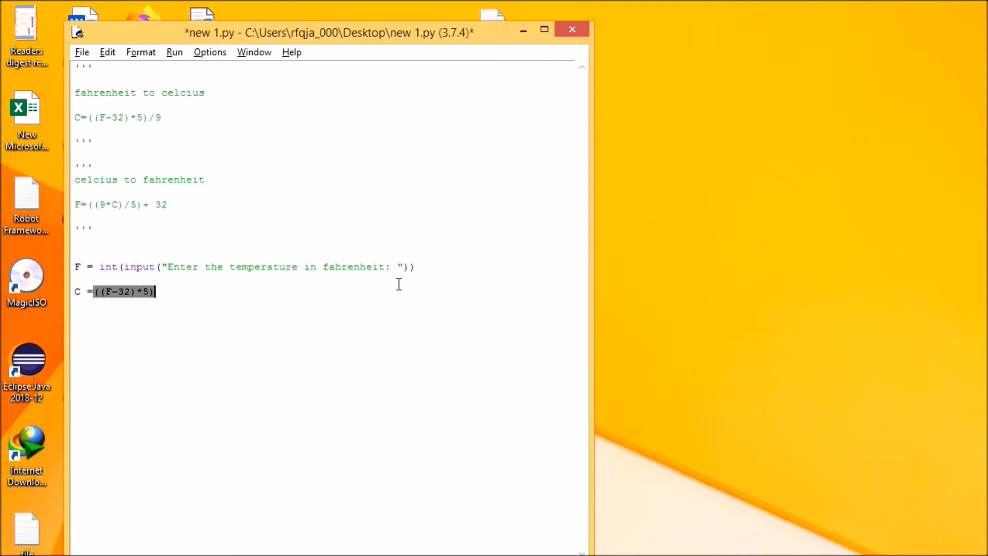
type("/9")
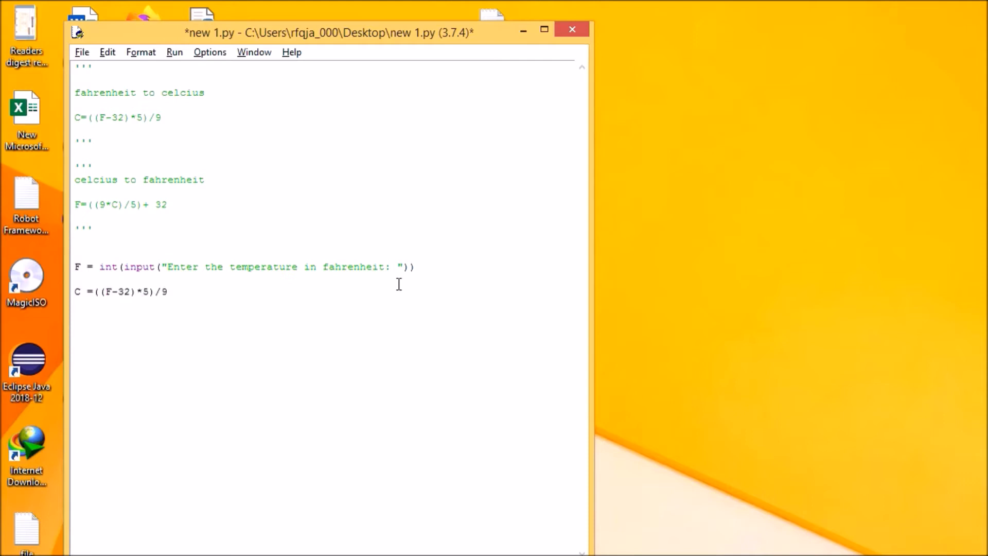
Write print("The temperature in Celcius is : ", C) and save the script.
type("print")
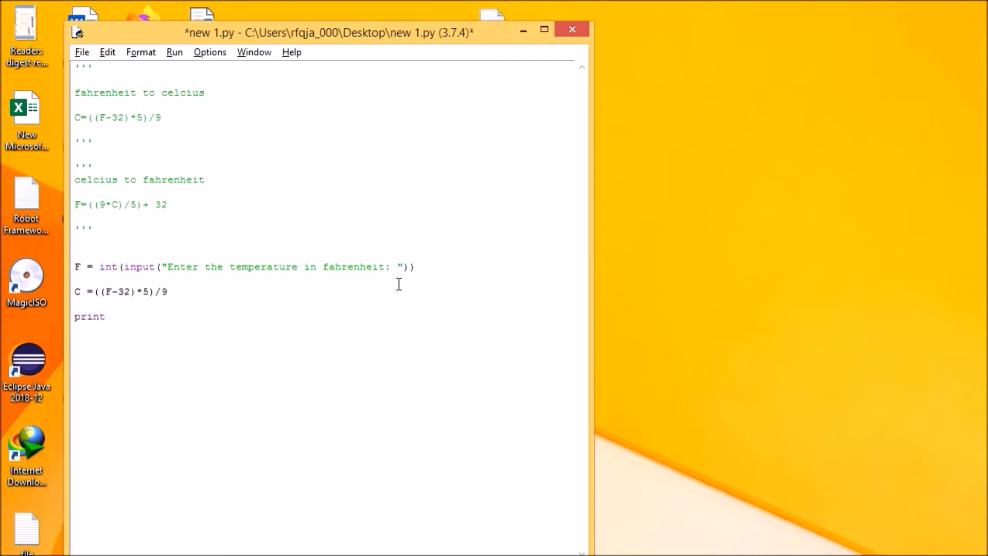
type("(")
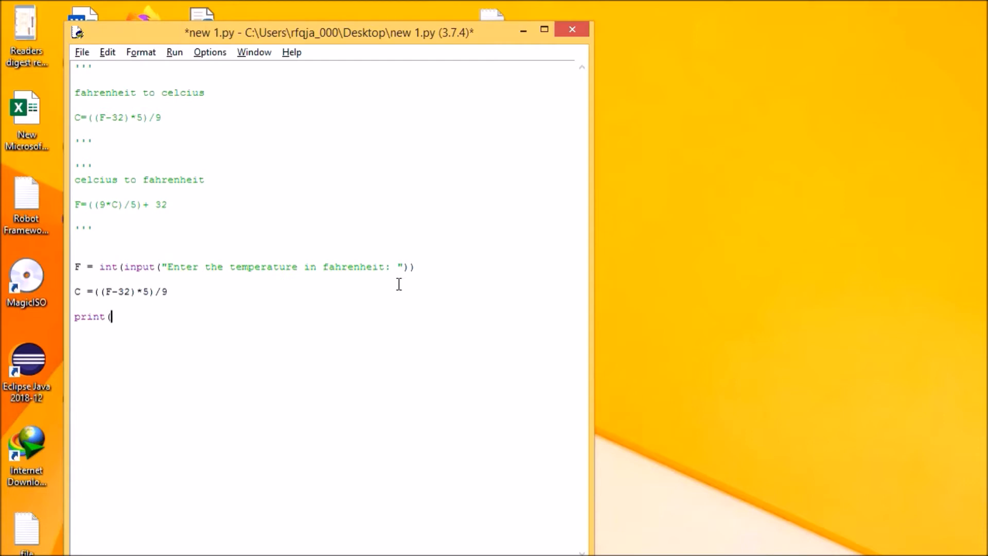
type("The tem")
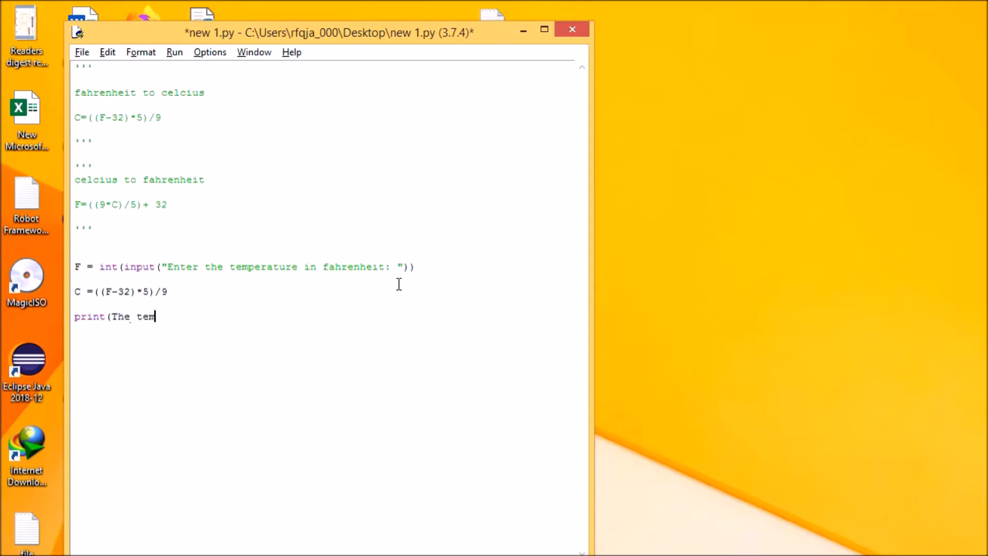
type("erature in")
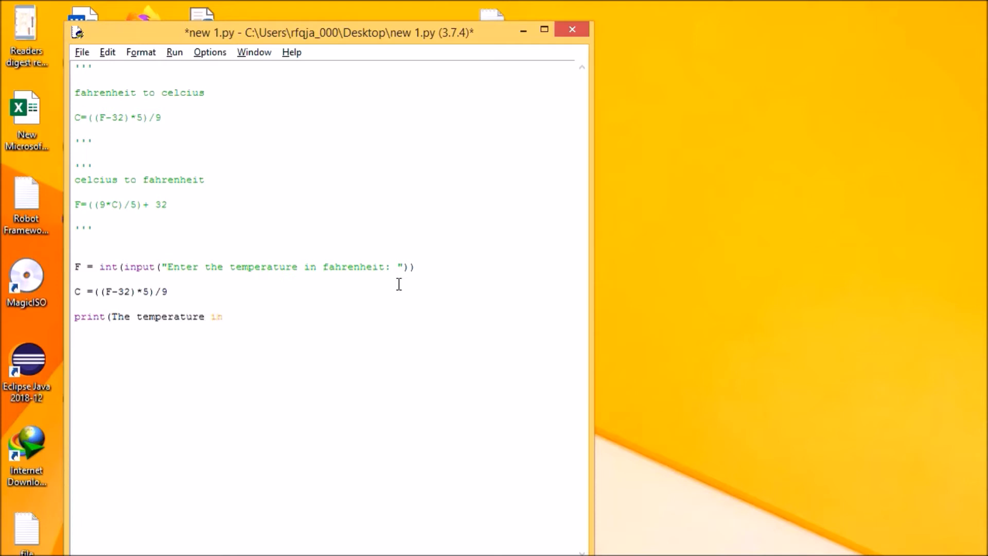
type("C")
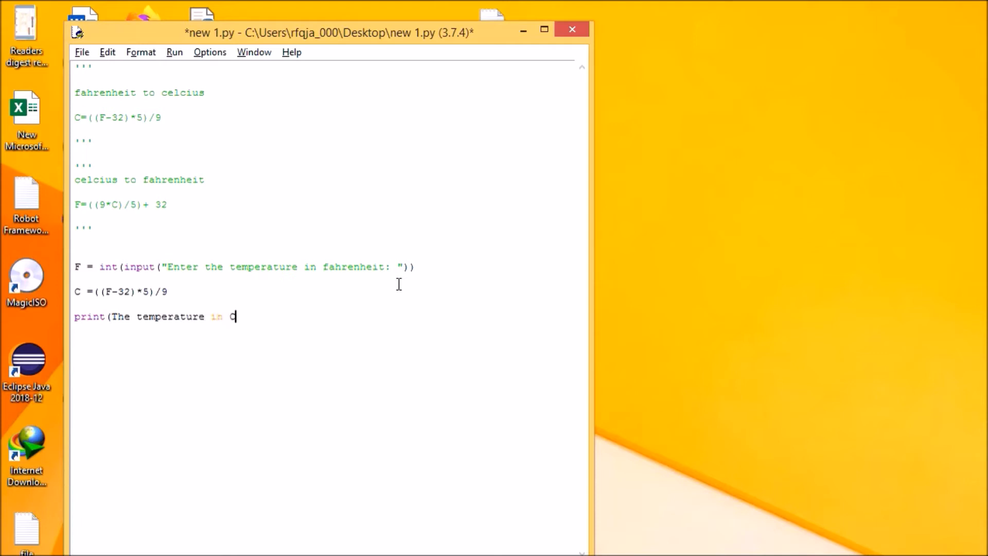
type("elcius")
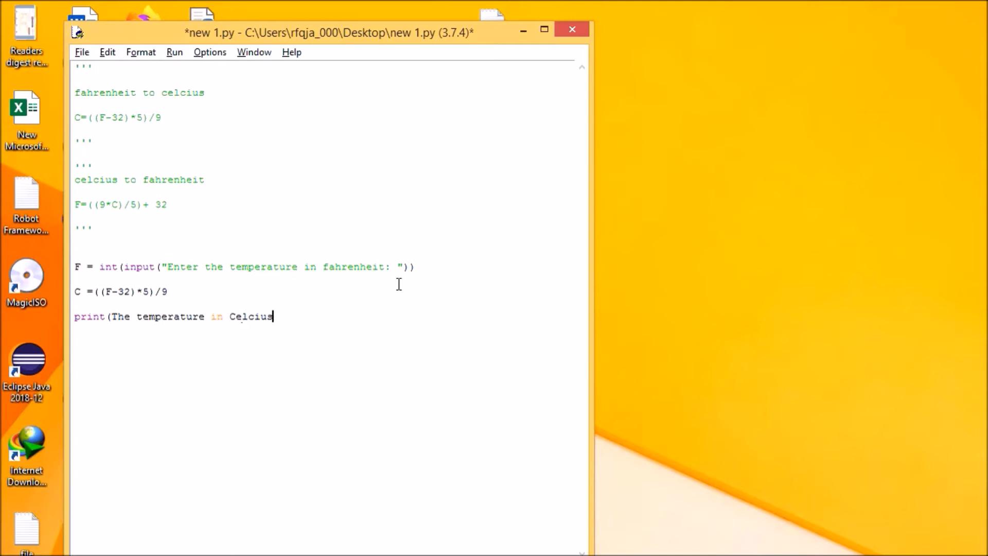
type("is : \"")
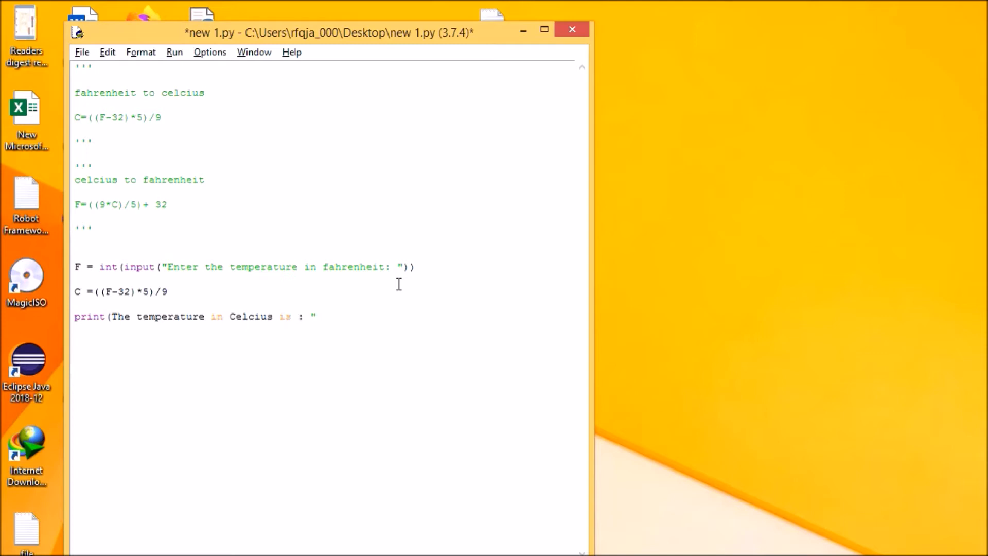
type(", C")
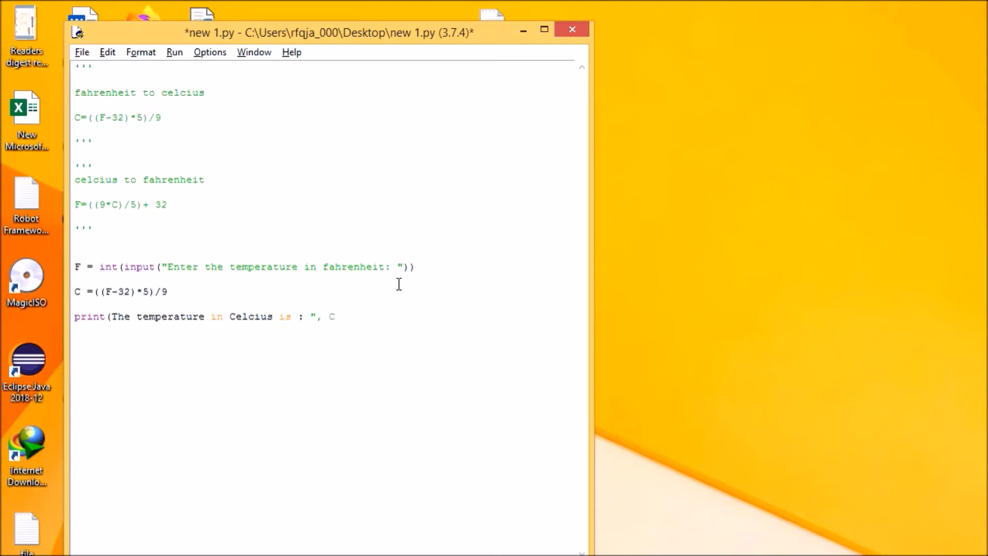
type(")")
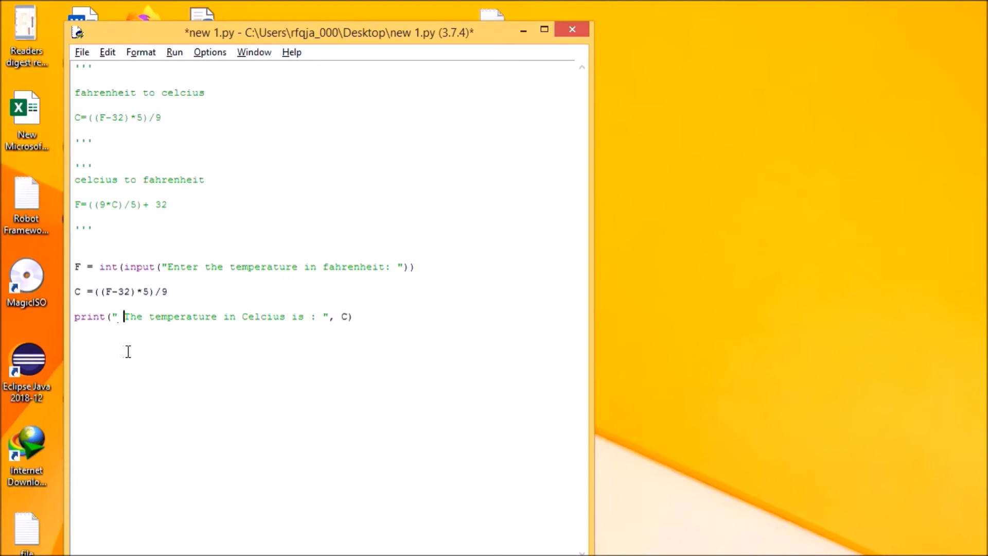
left_click(175, 51)
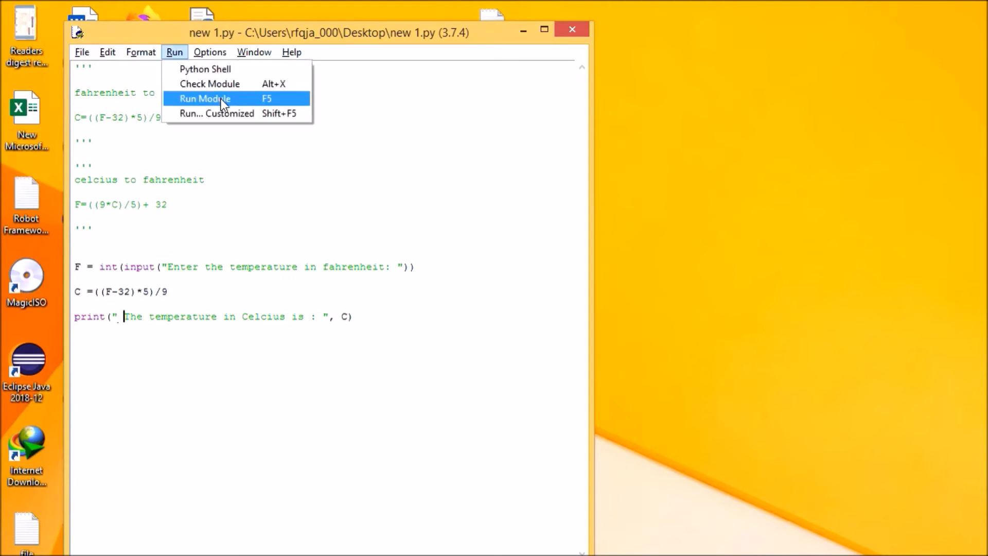
Run the module with 98 Fahrenheit, getting 36.666… Celsius, then select the three code lines.
left_click(204, 99)
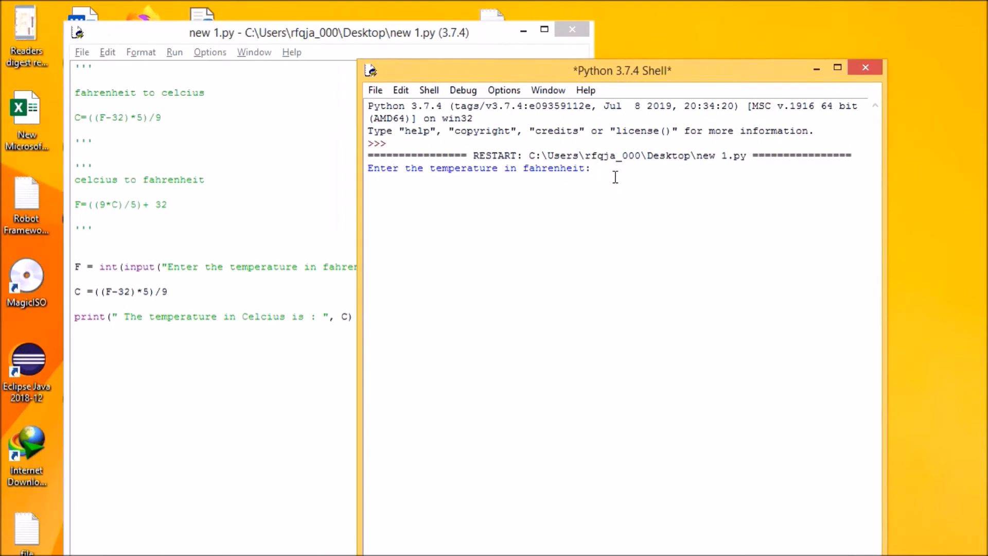
type("98")
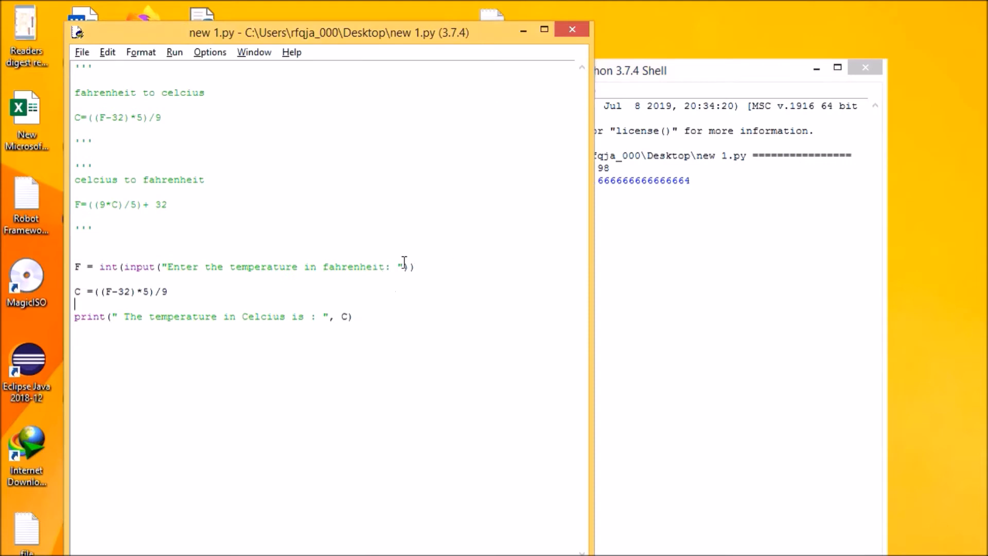
left_click_drag(75, 266, 353, 316)
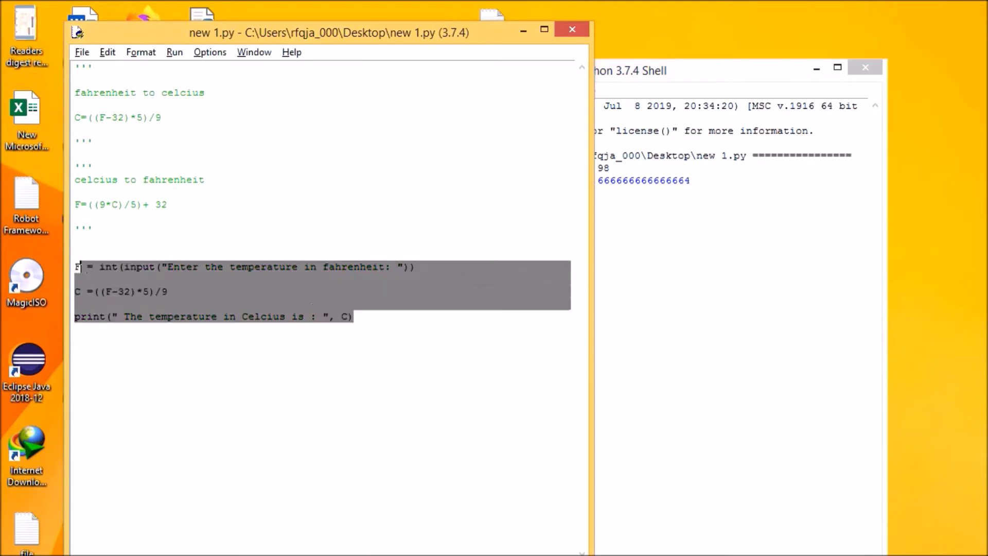
Paste the block below, change its input to Celsius and rewrite the formula as F = ((9*C)/5)+32.
left_click(167, 380)
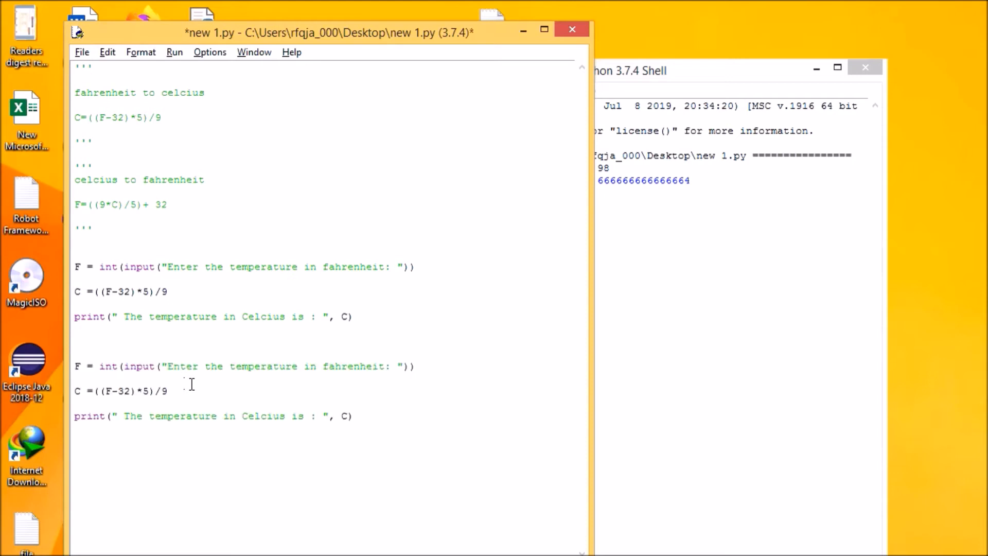
left_click(351, 415)
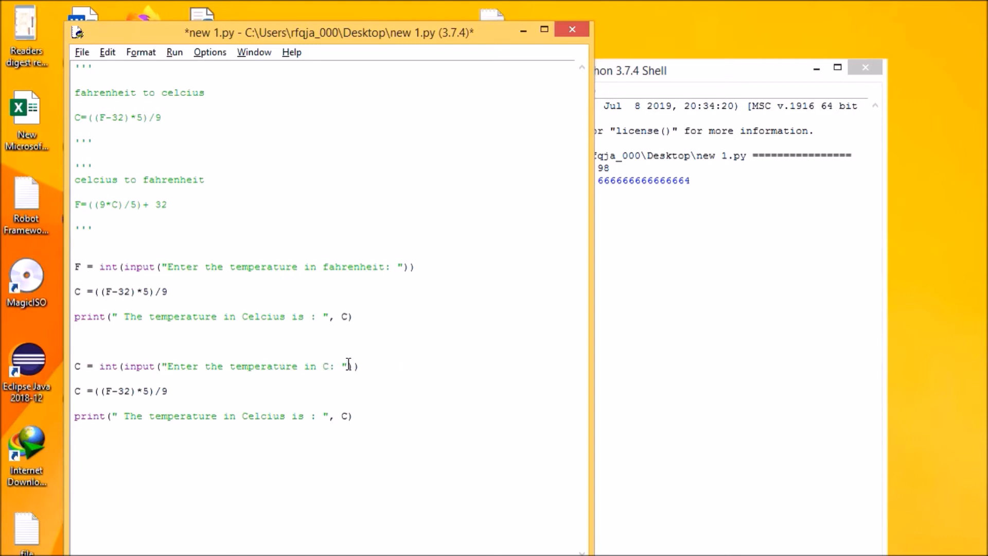
type("elcius")
type("F =")
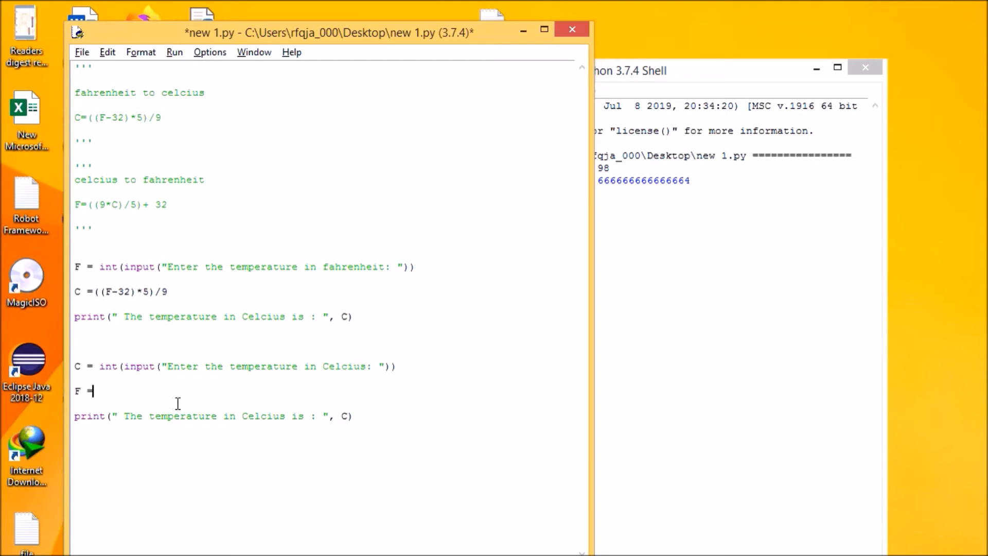
type("((")
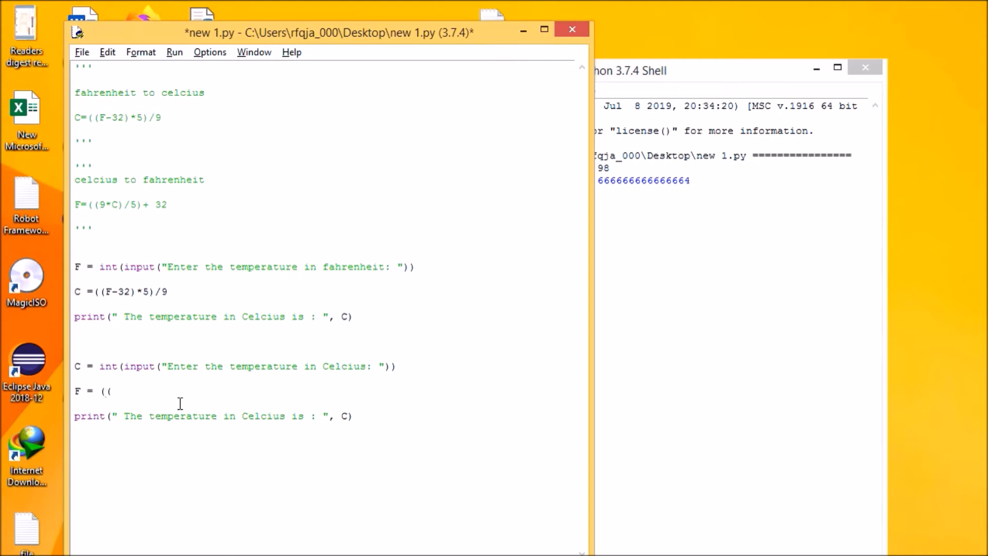
type("(")
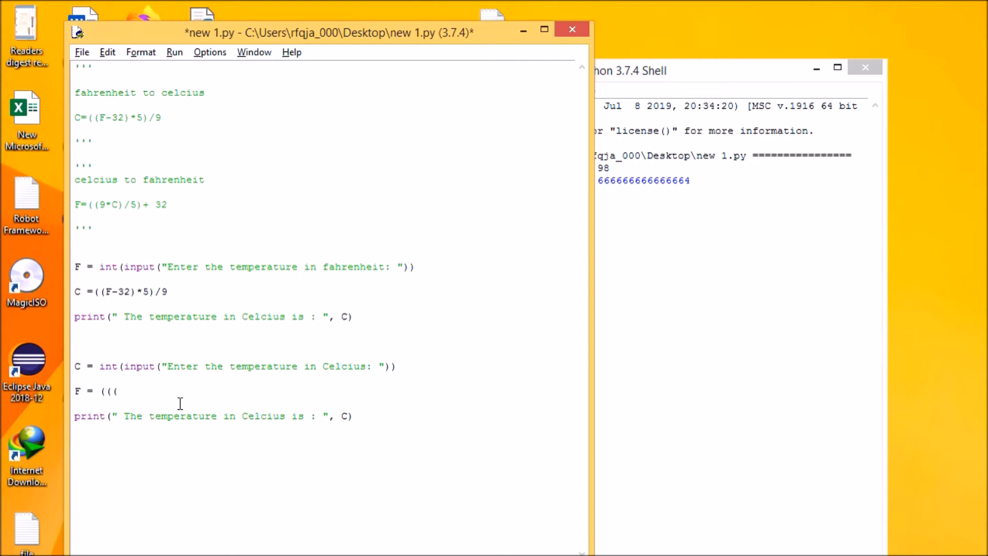
type("9*")
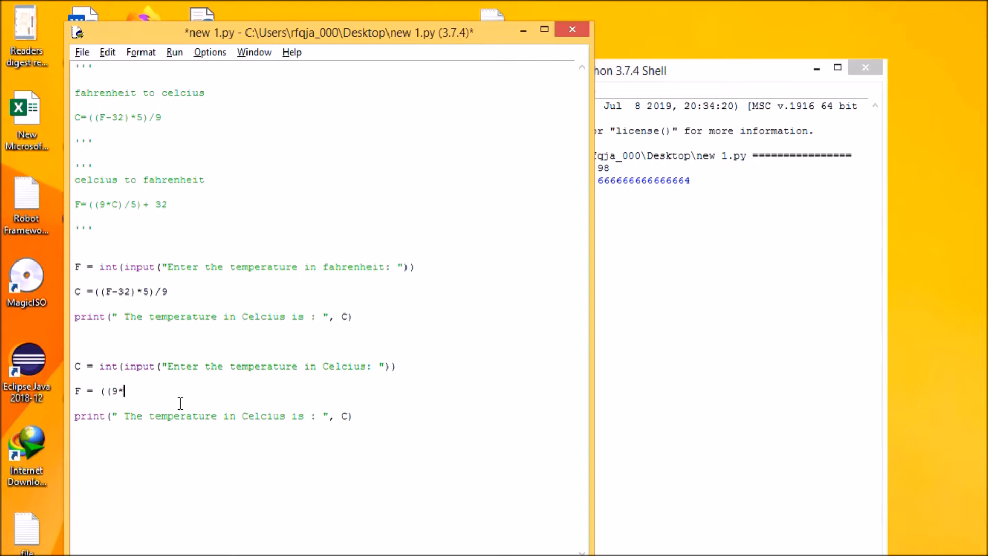
type("C")
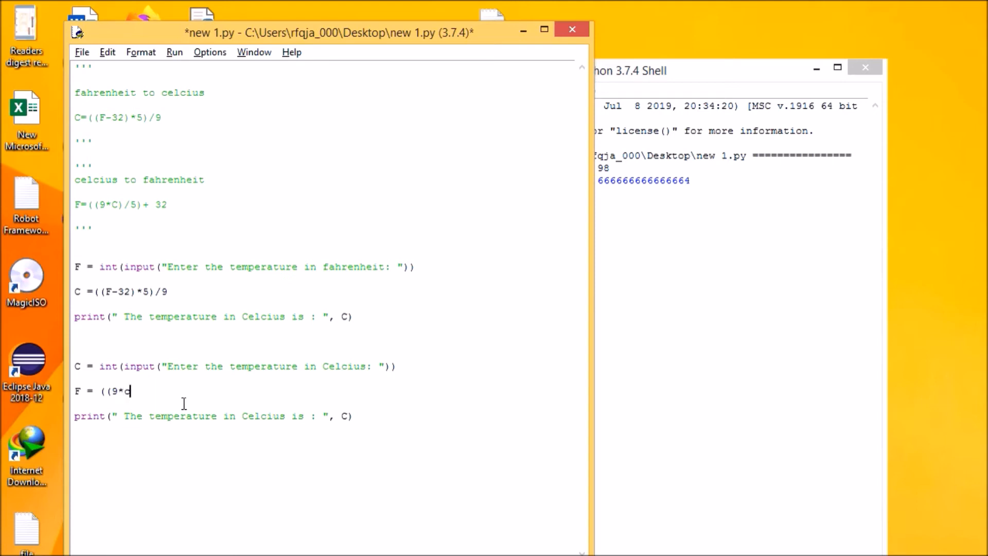
type(")/5")
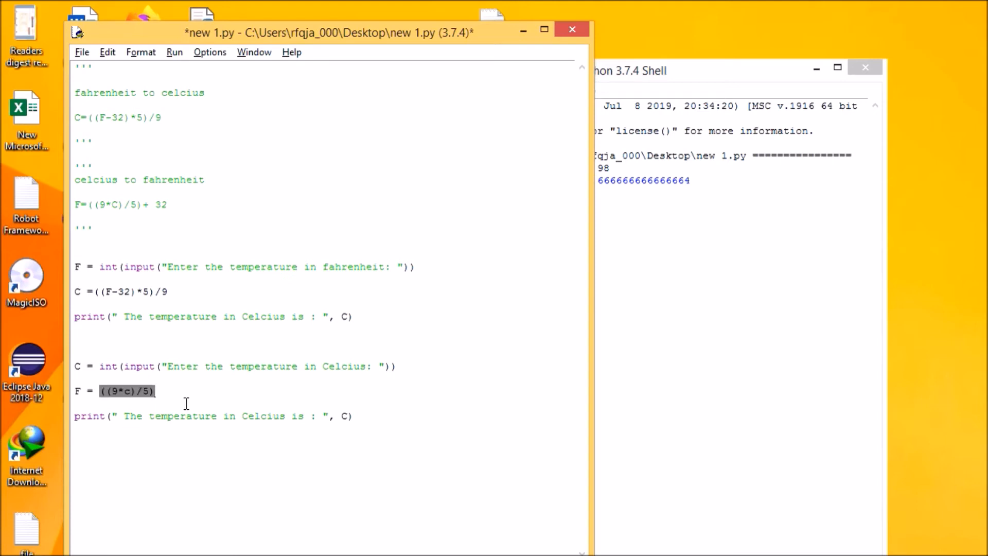
type("+32")
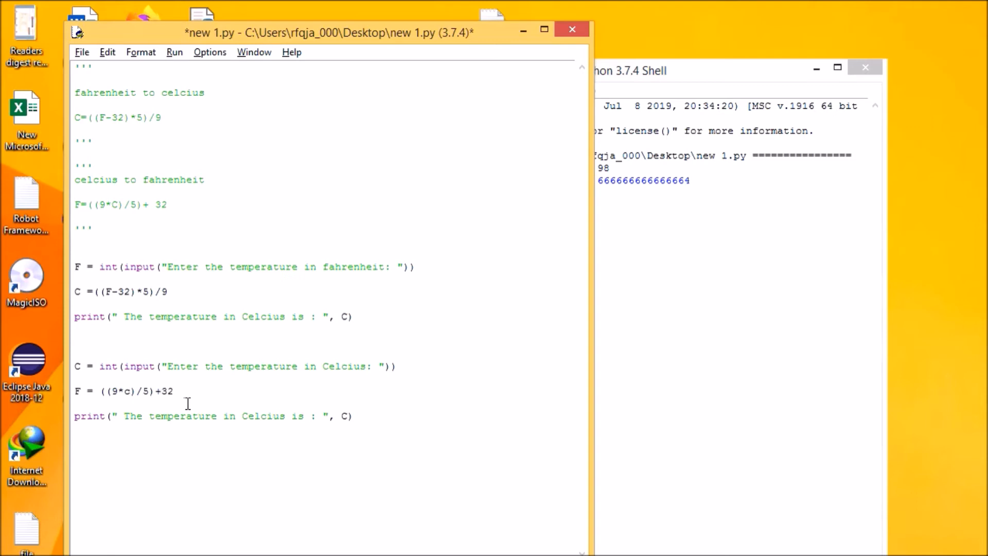
double_click(262, 416)
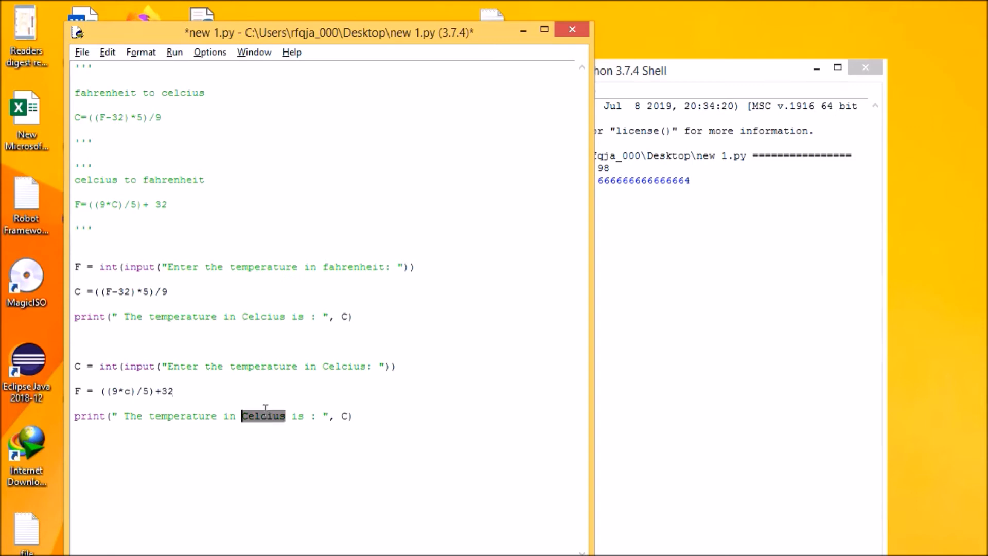
Make the last print report fahrenheit with F, comment out the first block, and save.
type("fahie")
left_click(328, 329)
type("'''")
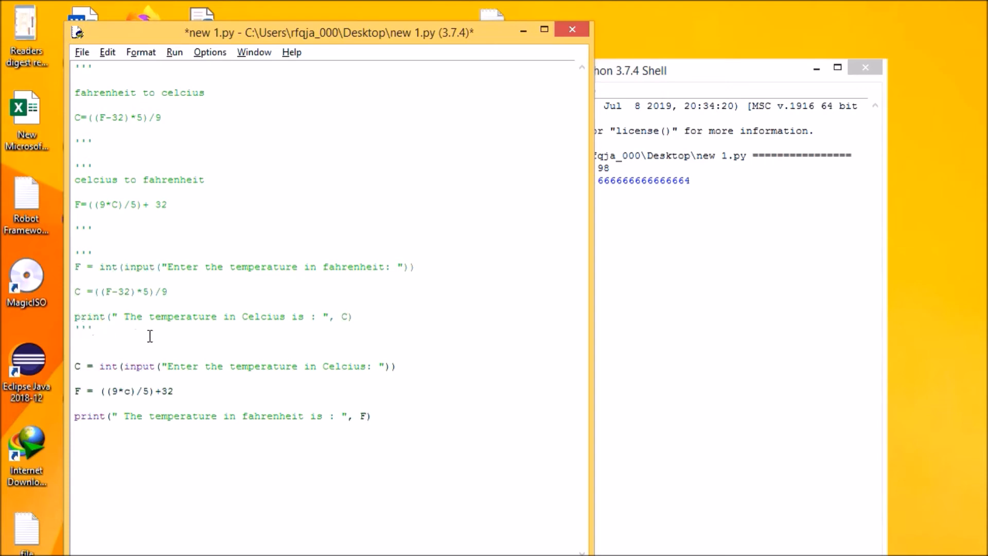
left_click(175, 51)
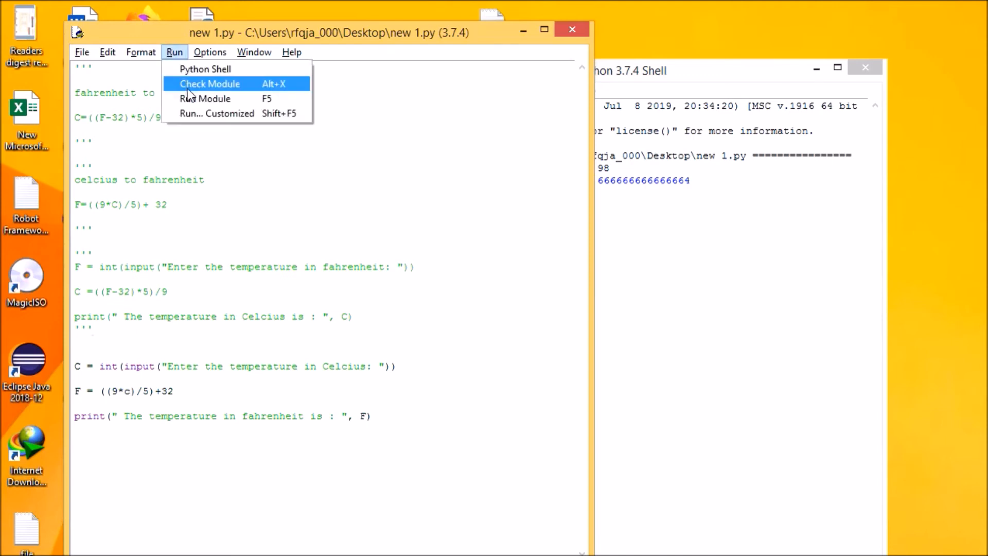
Run the module with 36.67 Celsius and highlight the resulting int() ValueError message.
left_click(205, 99)
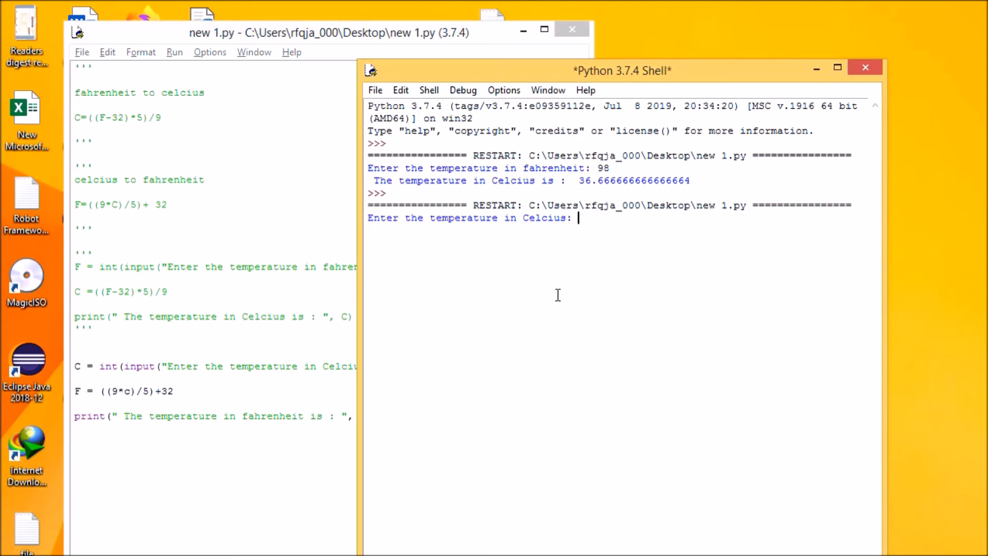
type("36.")
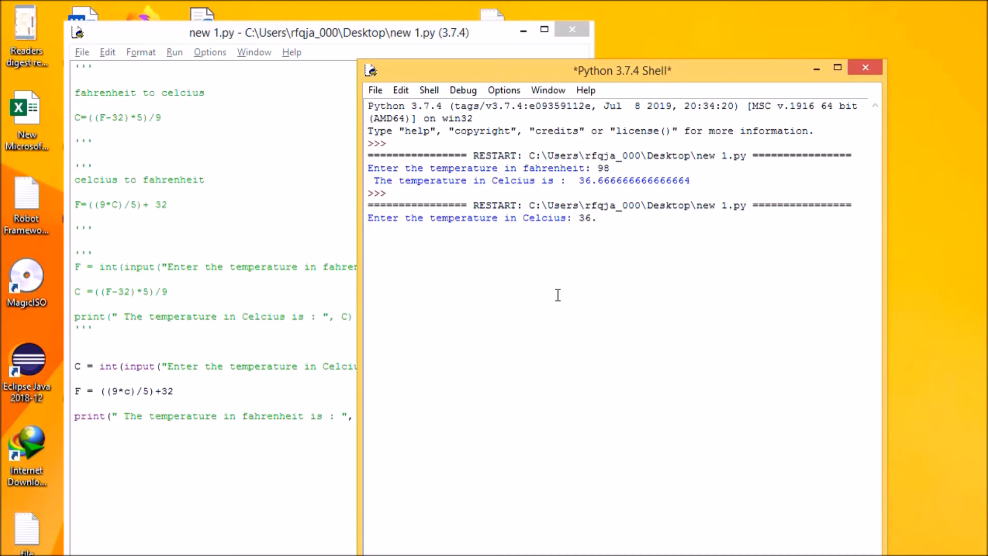
type("67")
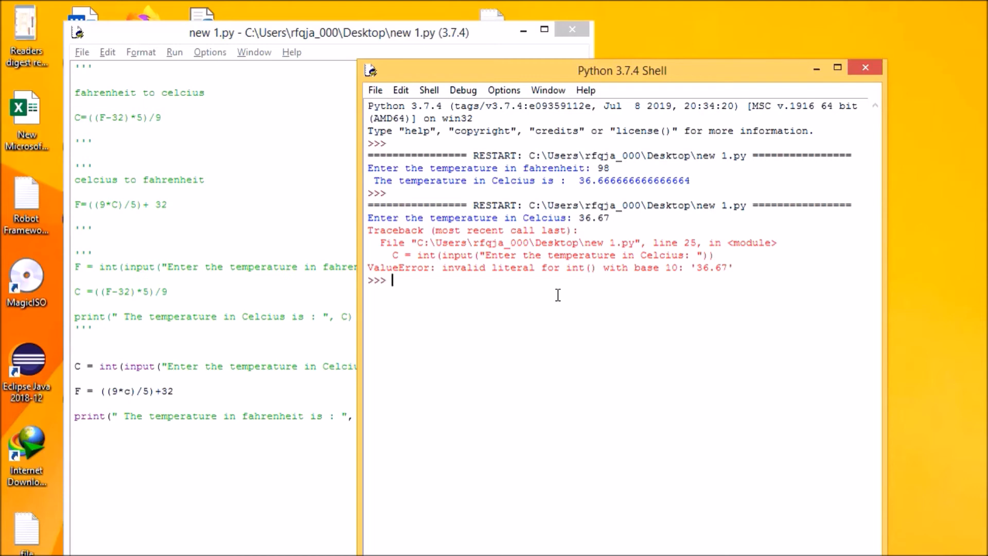
mouse_move(255, 401)
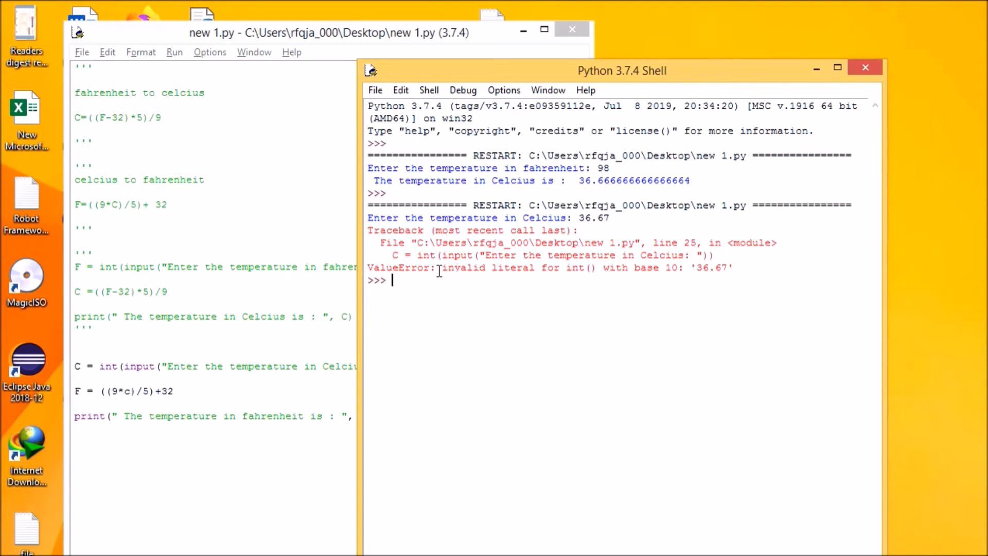
left_click_drag(440, 267, 636, 267)
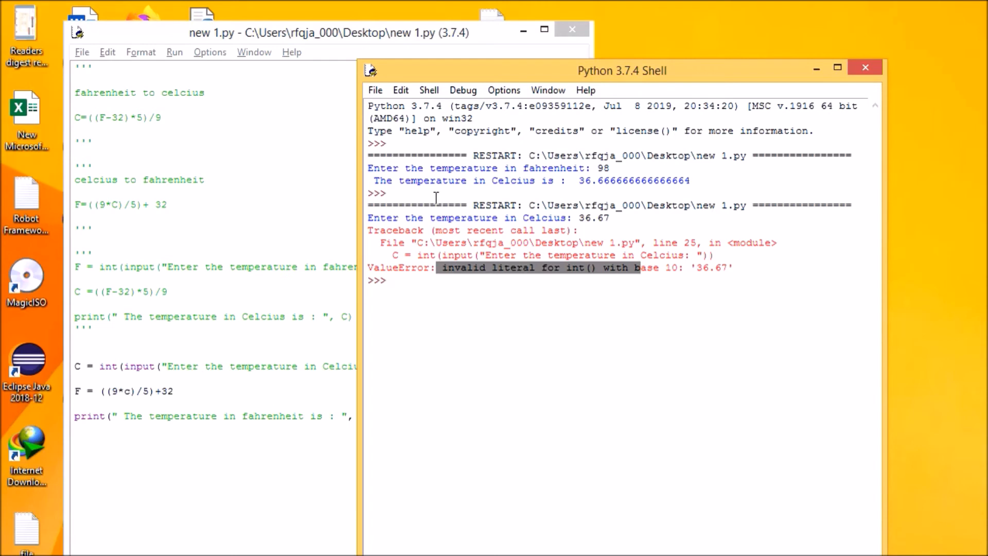
left_click(175, 51)
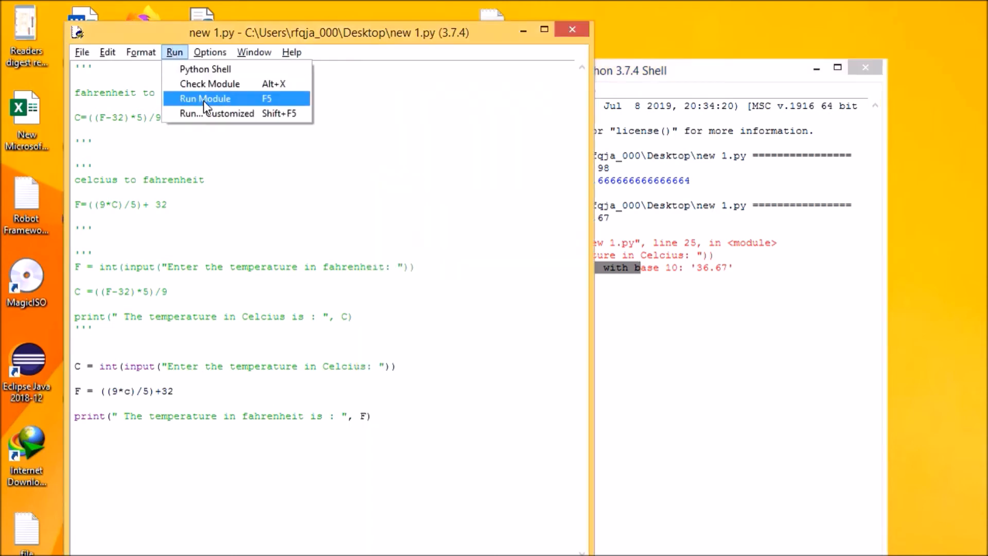
Run with 36 to hit the NameError, change c to C in the formula, save, and rerun the module.
left_click(204, 99)
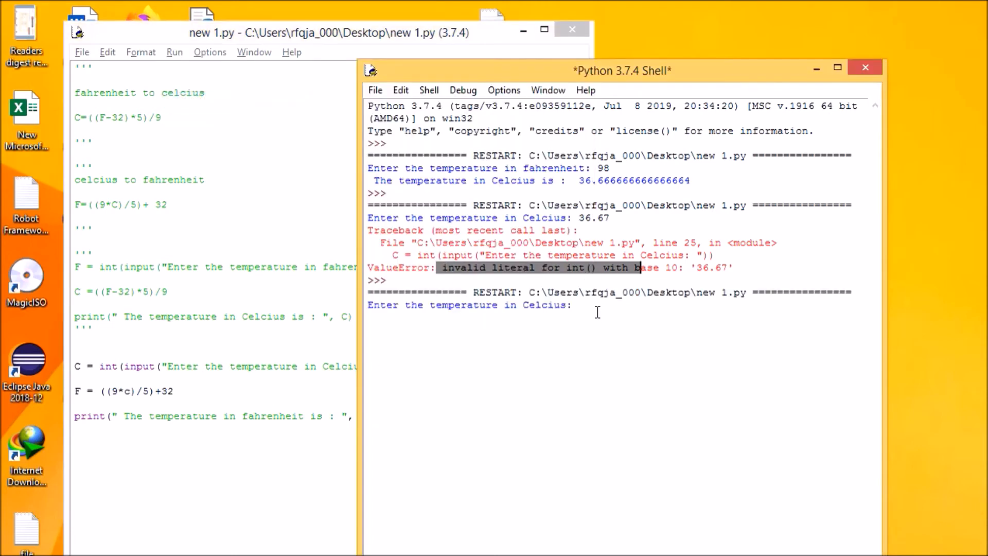
type("36")
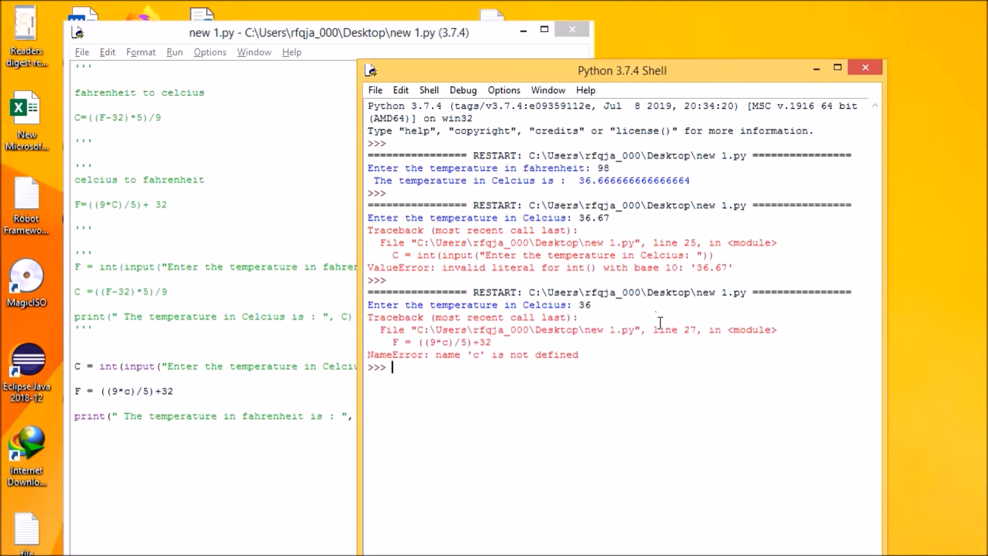
mouse_move(163, 395)
type("C")
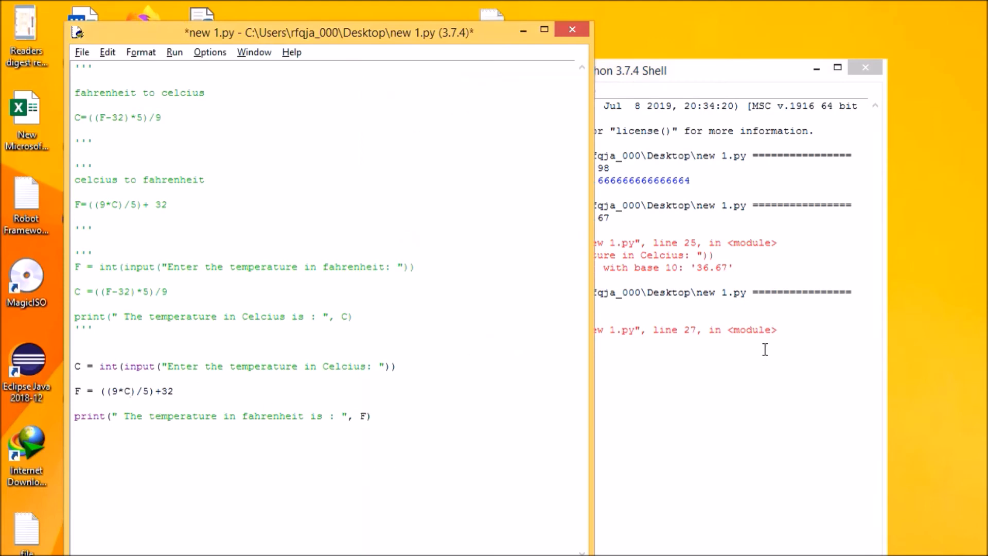
left_click(175, 51)
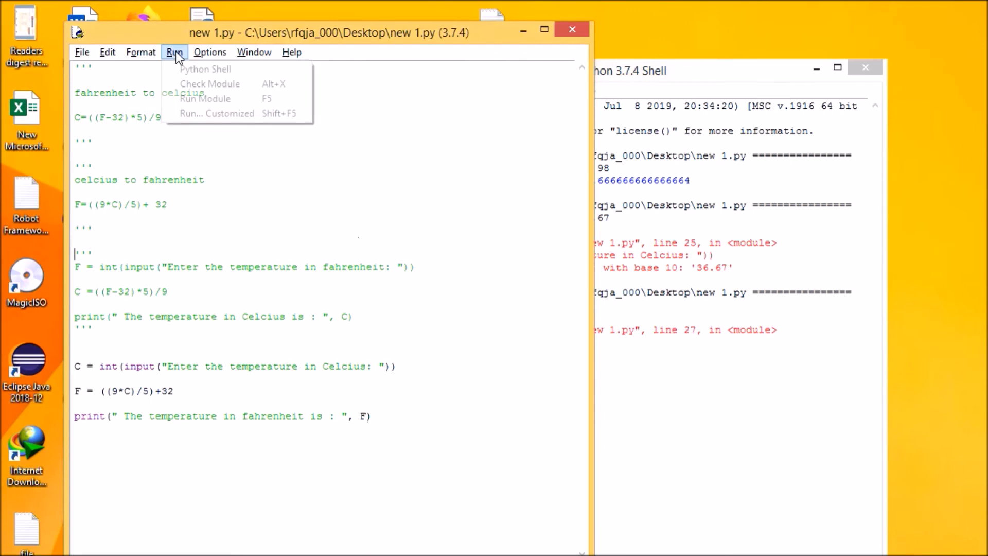
left_click(204, 99)
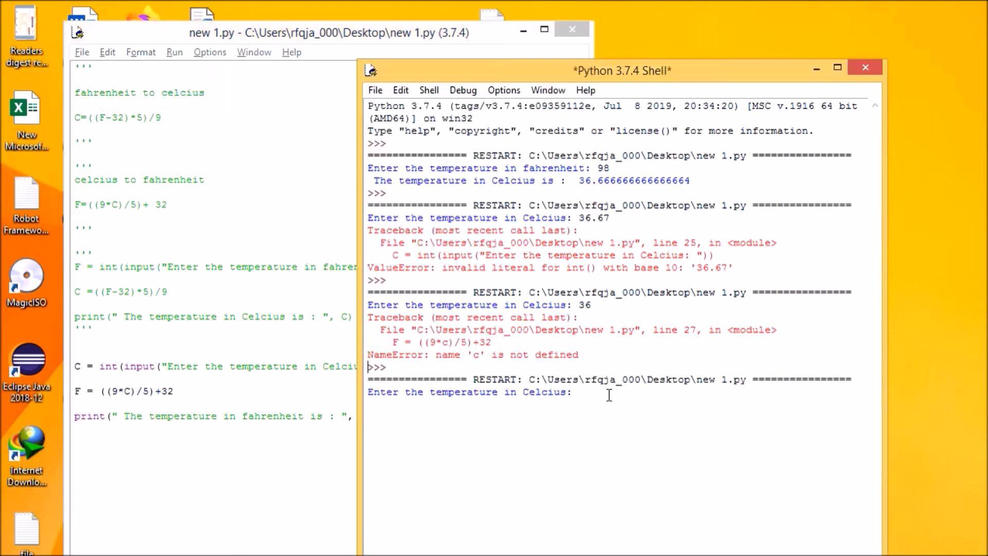